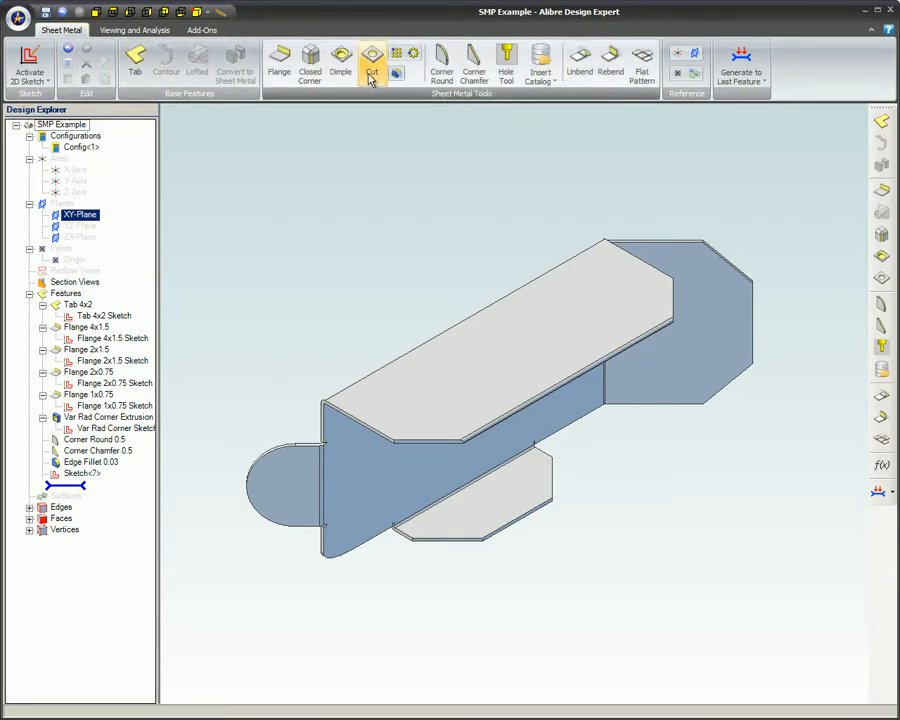
Start a Cut feature on the part and choose Sketch<1> as its profile.
right_click(376, 168)
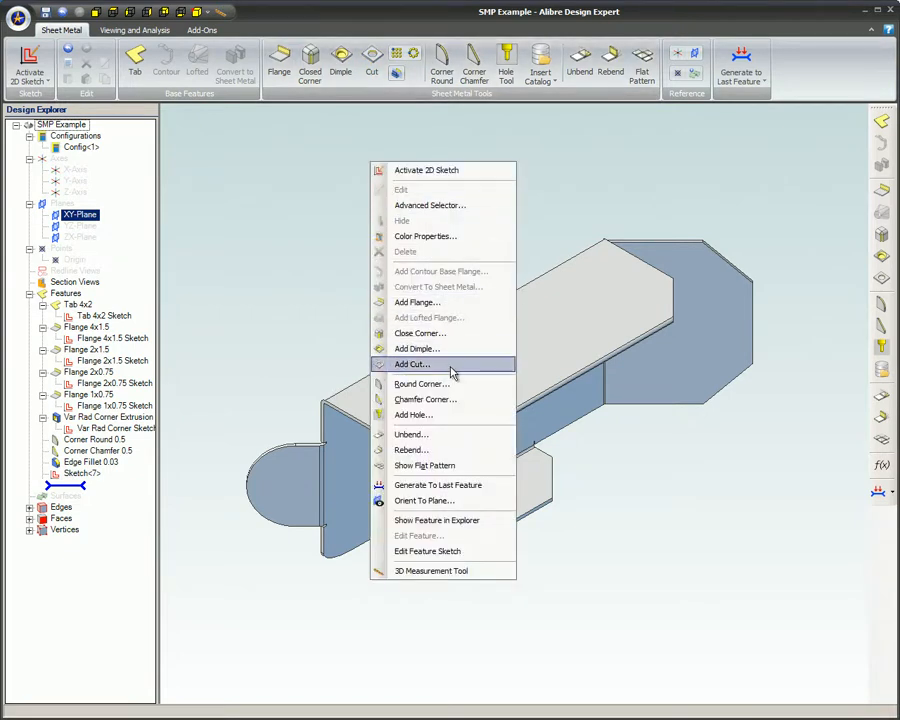
left_click(412, 364)
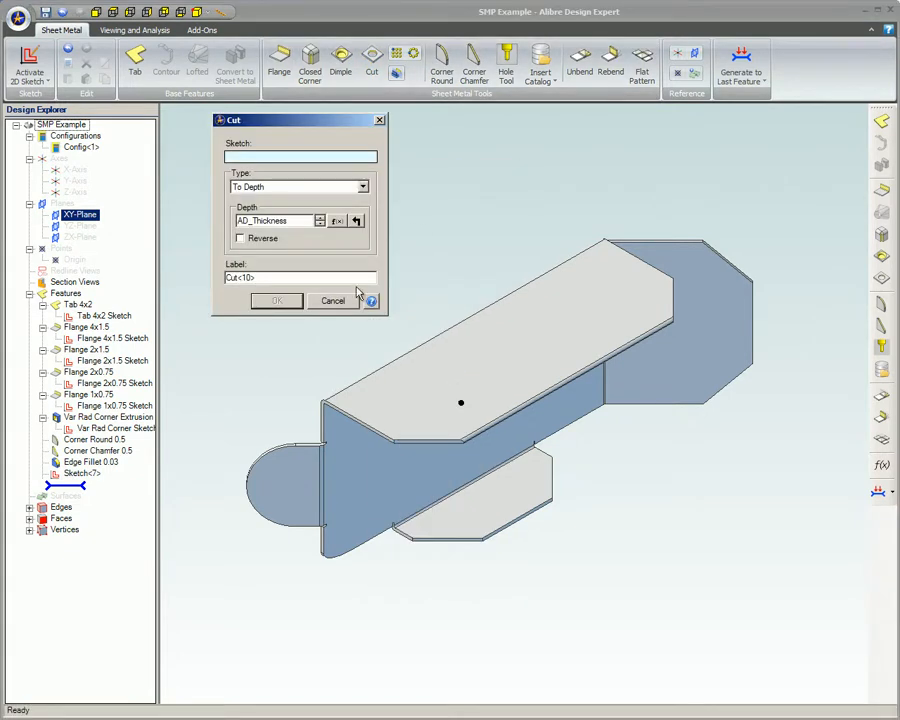
left_click(332, 300)
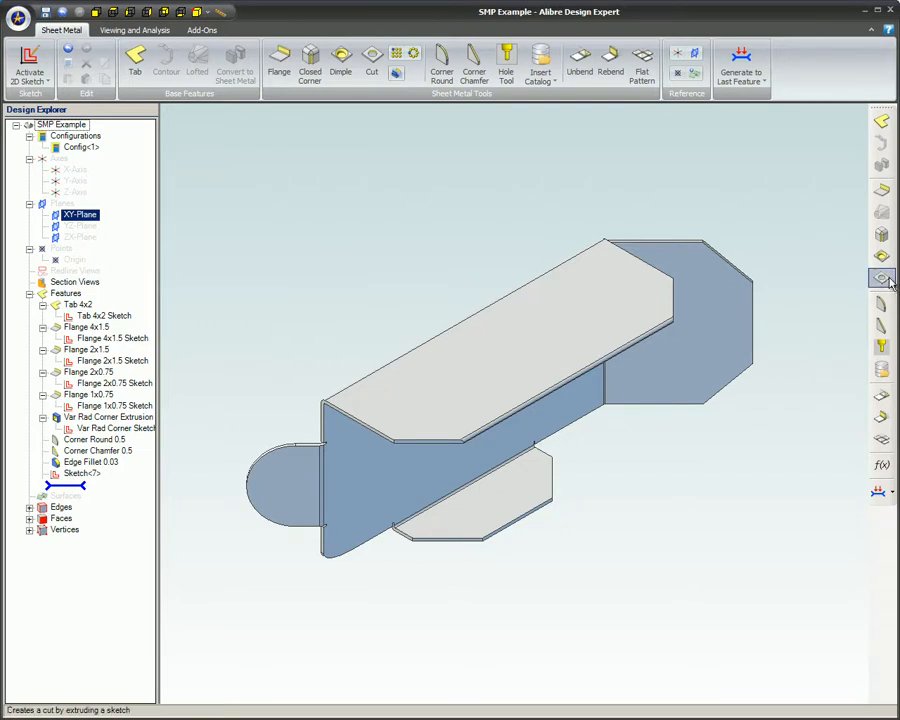
left_click(372, 56)
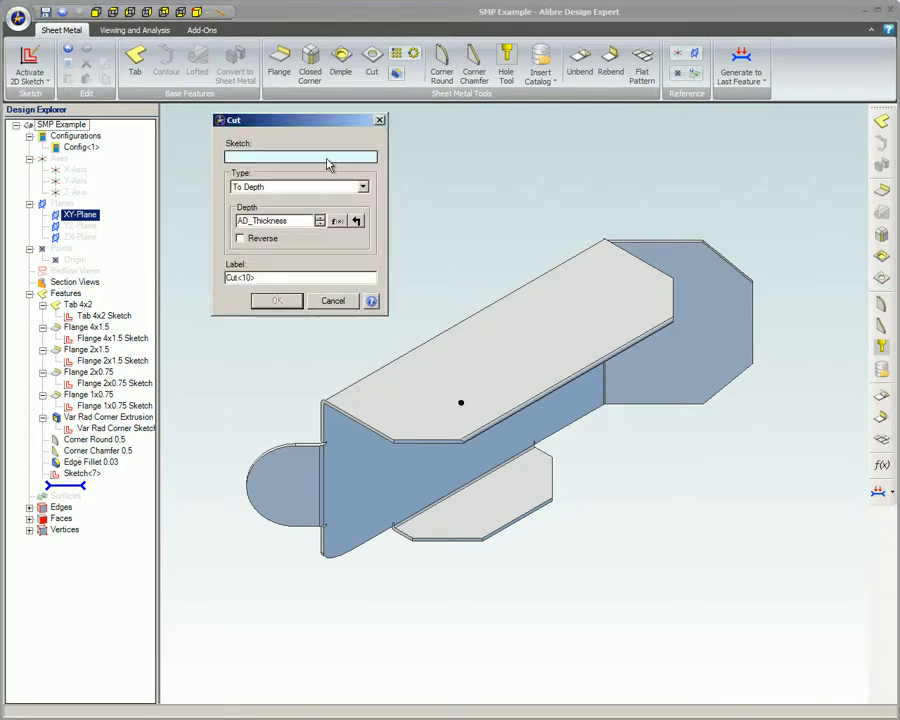
left_click(82, 472)
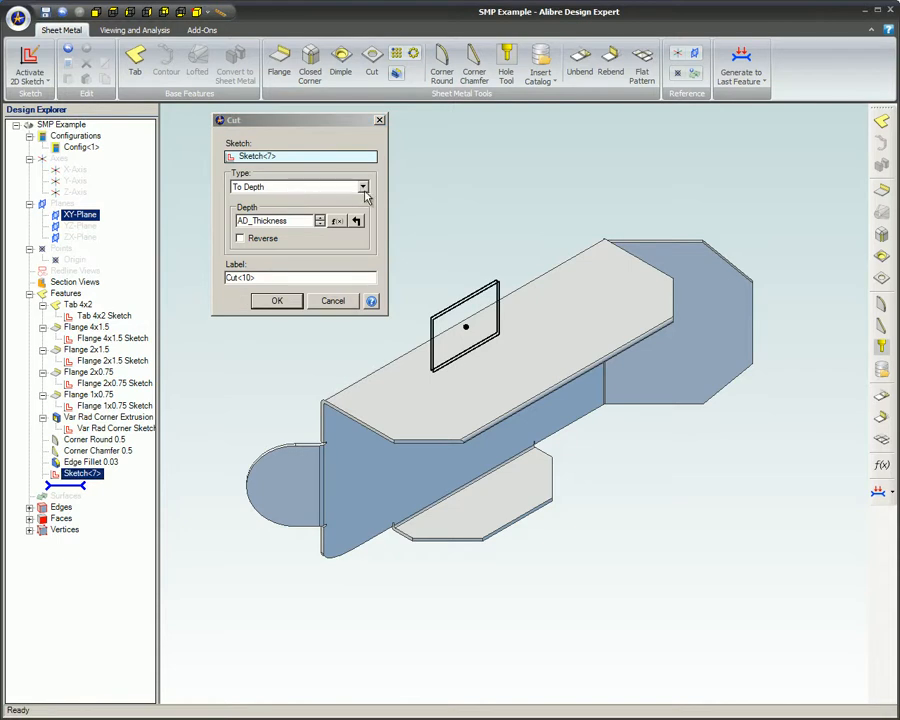
Review the cut Type list and the depth Equation Editor without changing them.
left_click(362, 188)
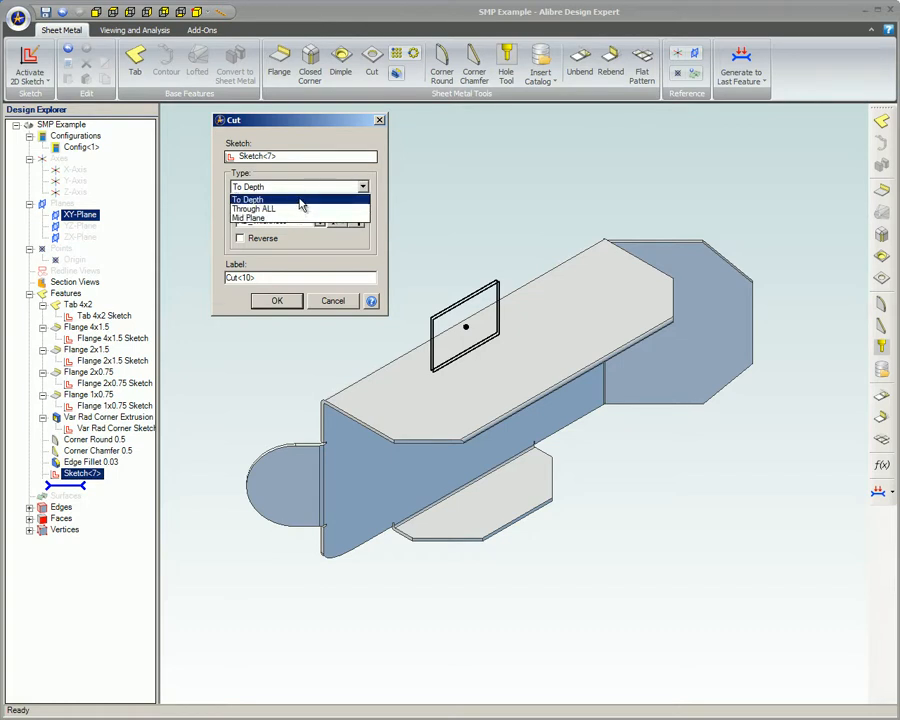
left_click(248, 200)
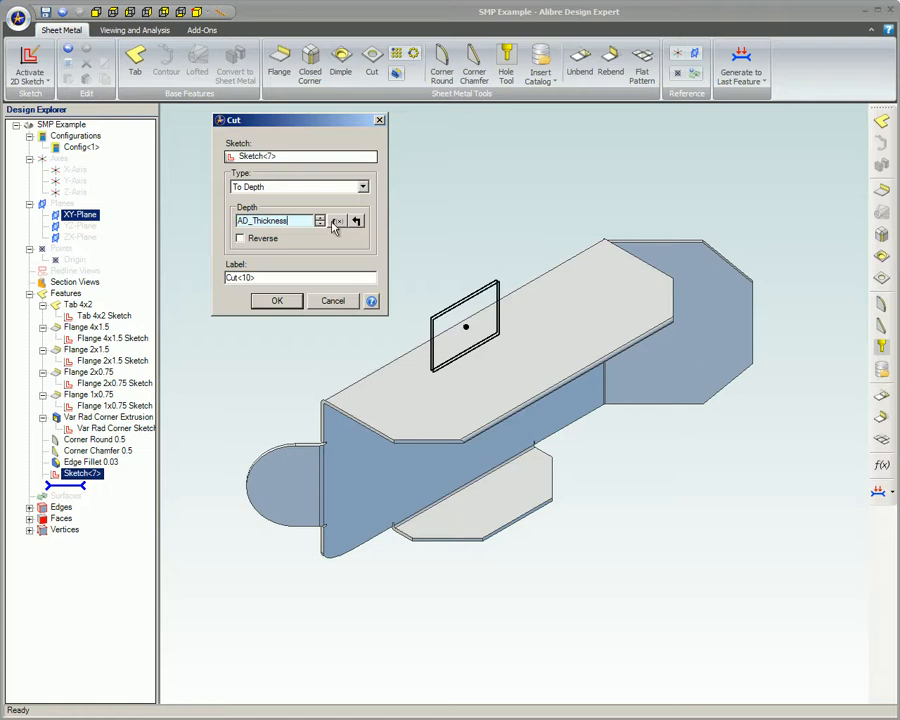
left_click(336, 220)
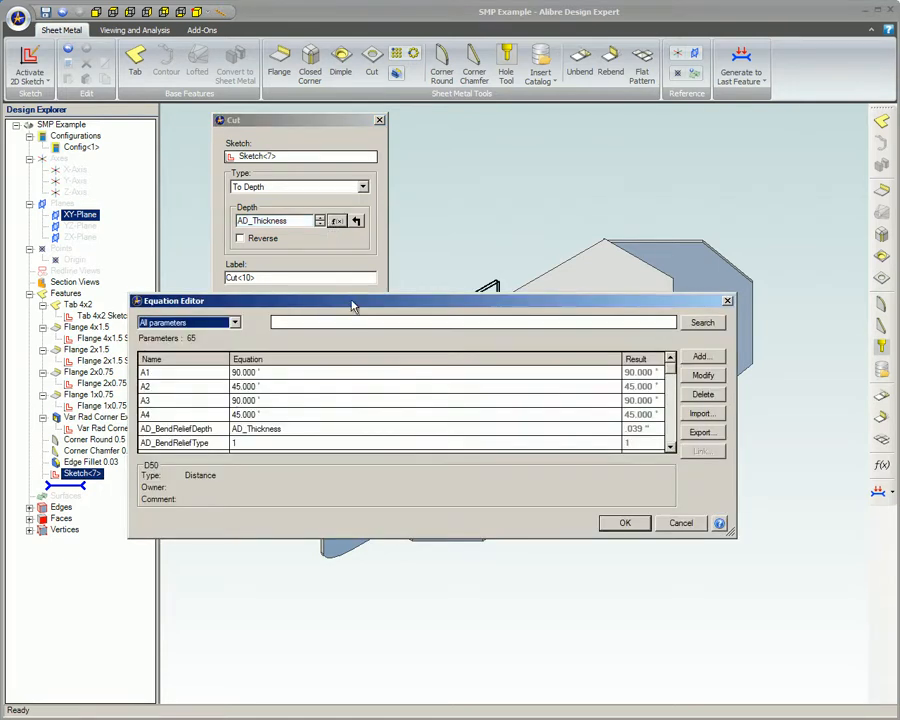
left_click(624, 522)
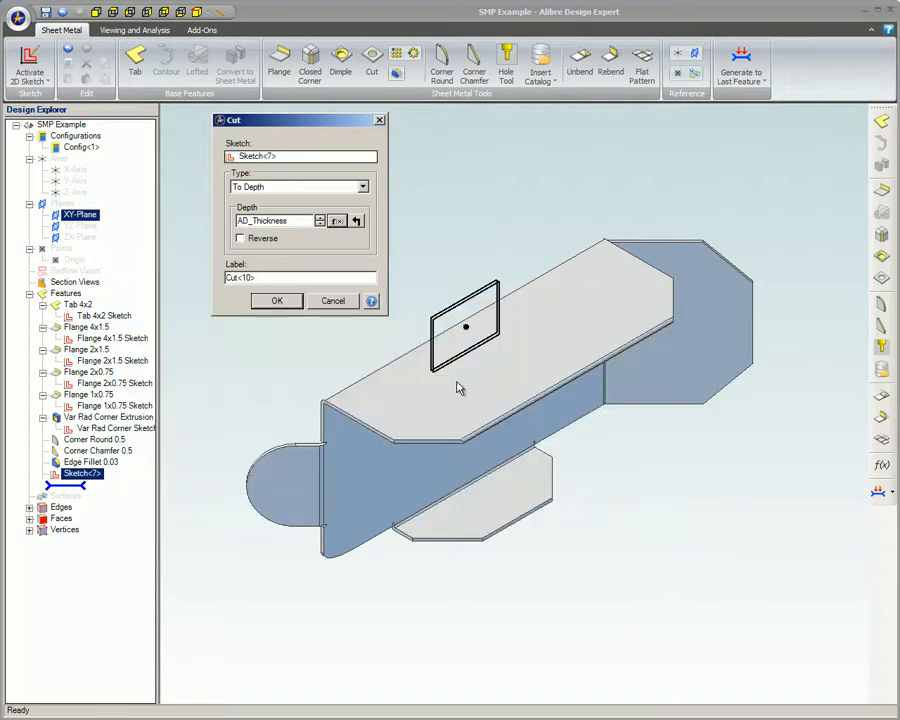
mouse_move(344, 232)
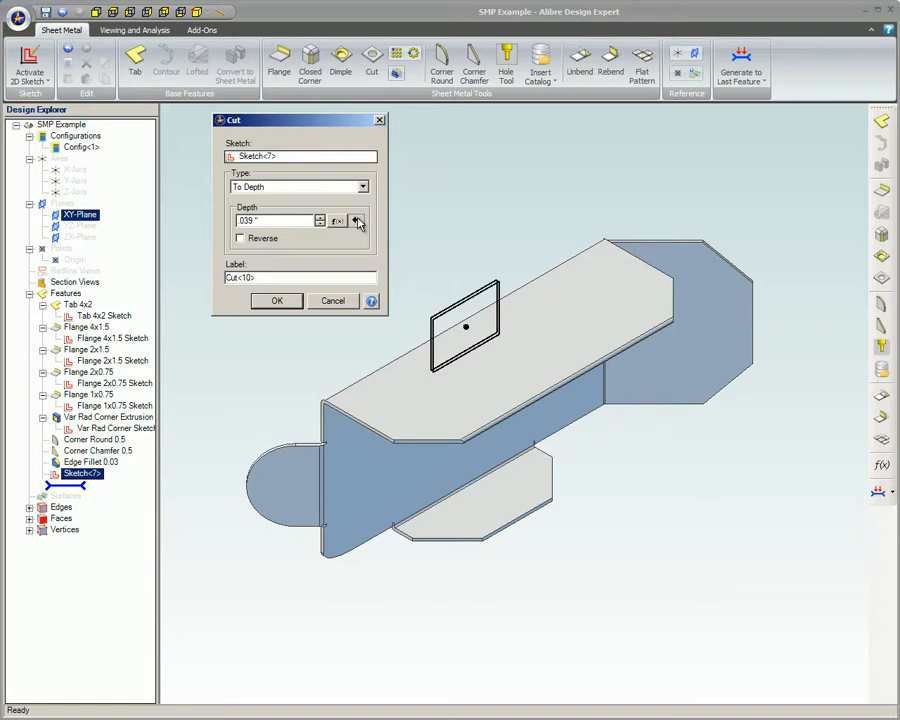
Give the cut a depth of AD_Thickness with Mid Plane extent.
type("AD_Thickness")
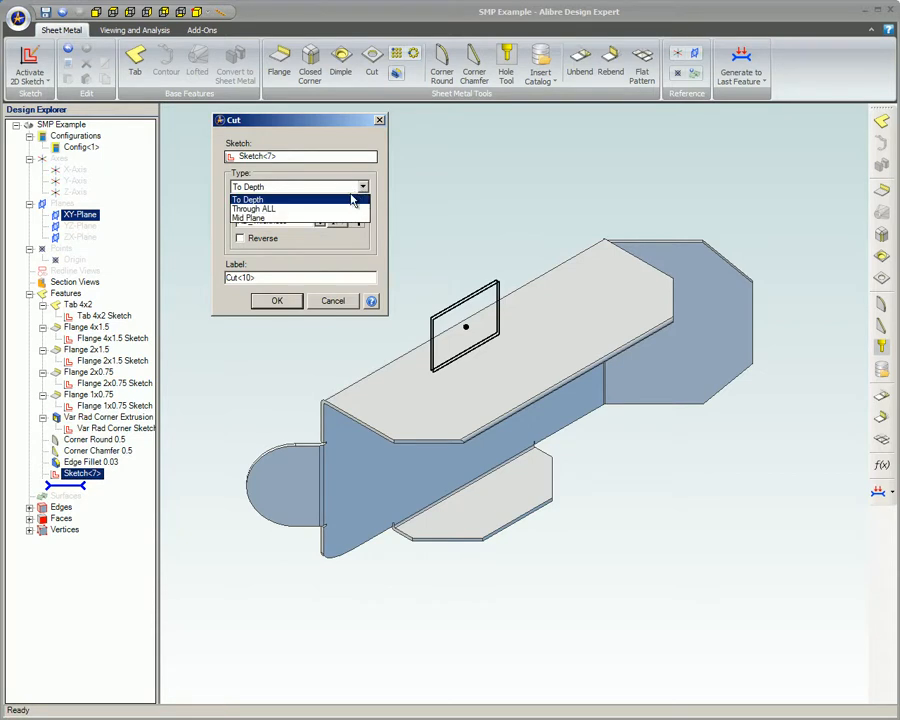
left_click(252, 210)
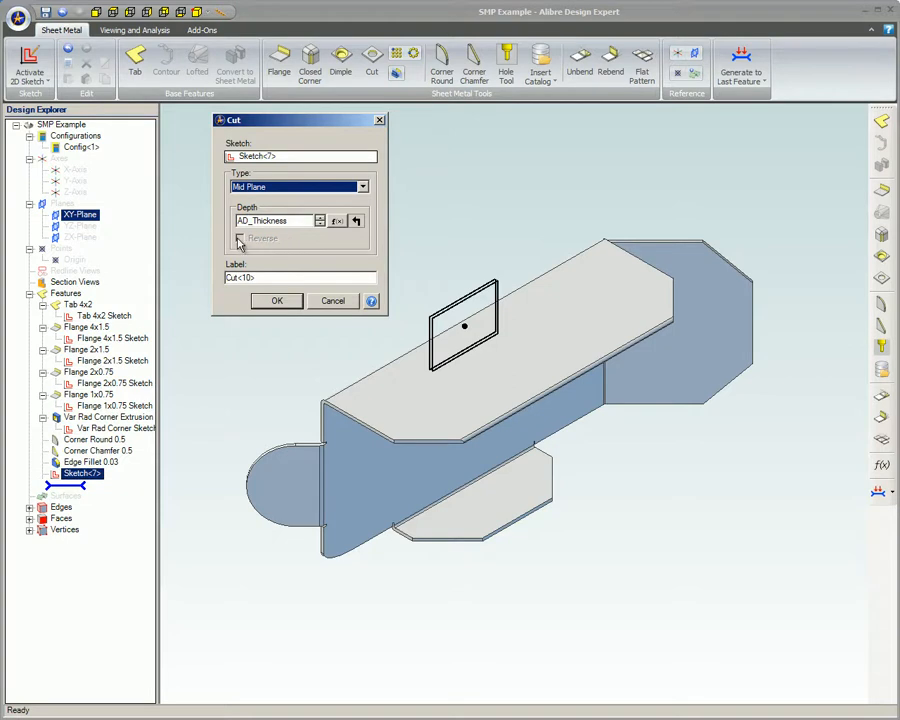
mouse_move(292, 246)
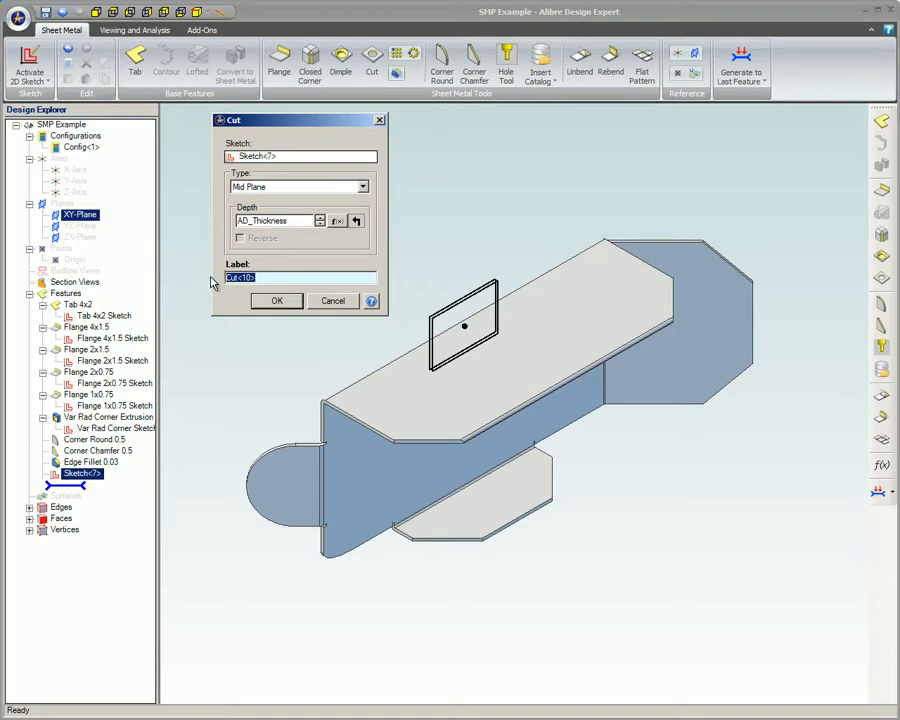
left_click(290, 276)
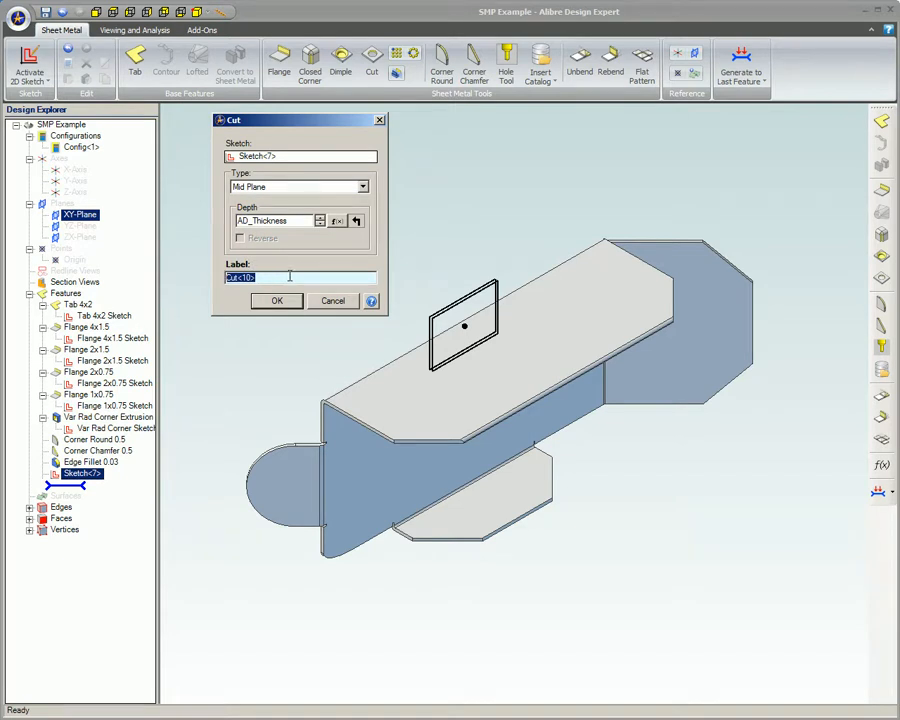
Cancel the cut and reopen Sketch<1> to dimension the rectangle 1.000 and 1.500.
left_click(276, 300)
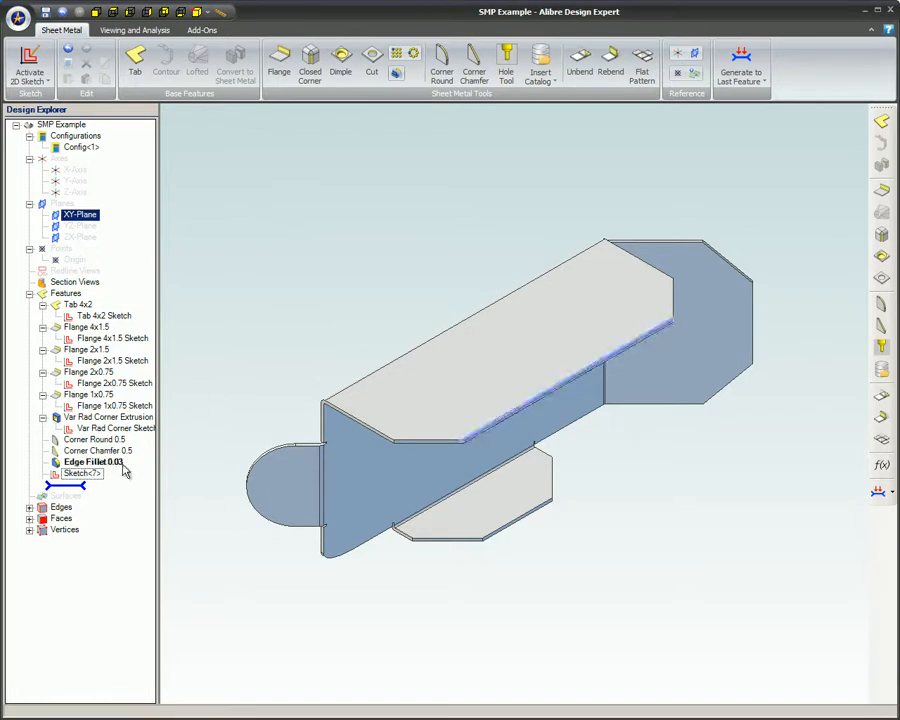
right_click(82, 472)
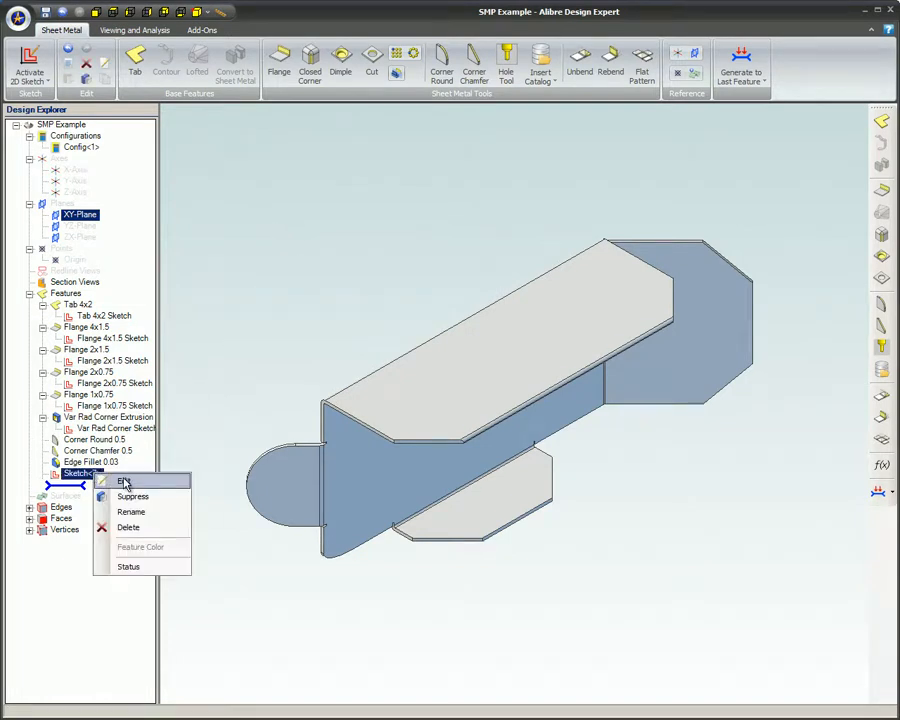
left_click(120, 480)
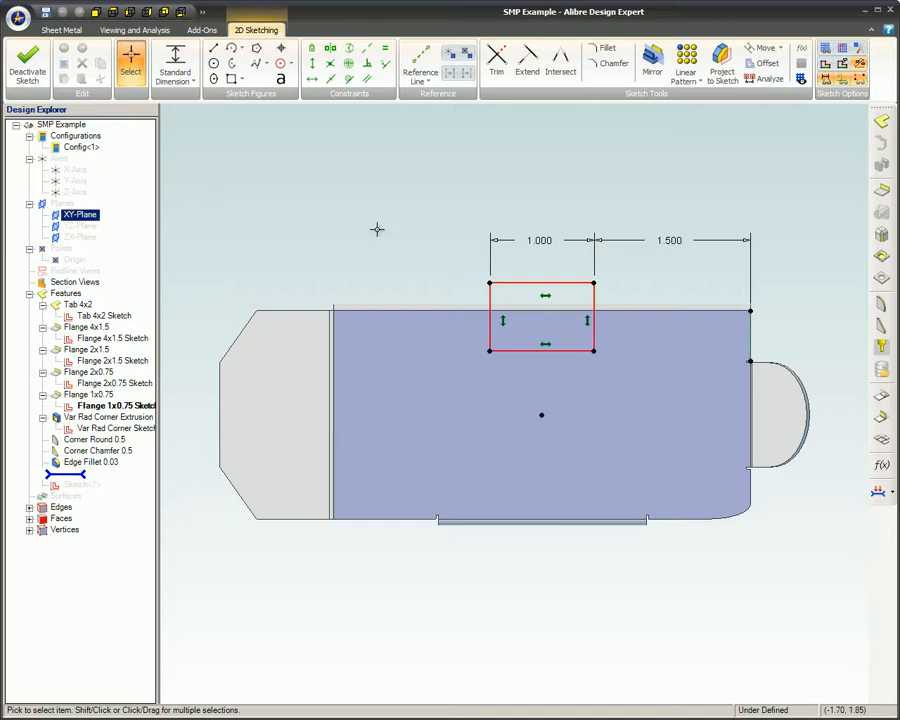
mouse_move(414, 244)
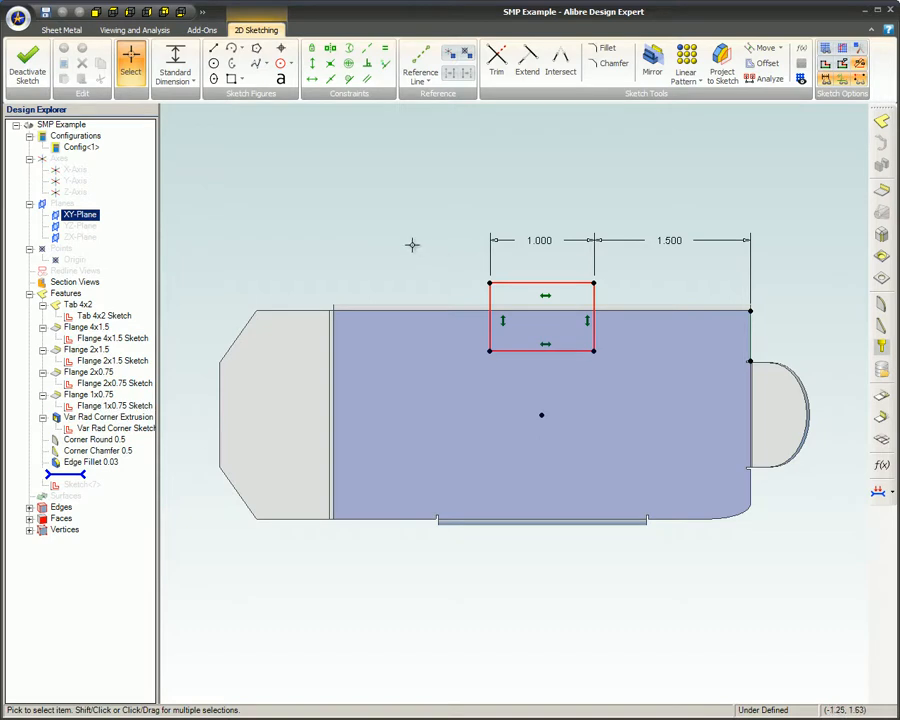
mouse_move(664, 268)
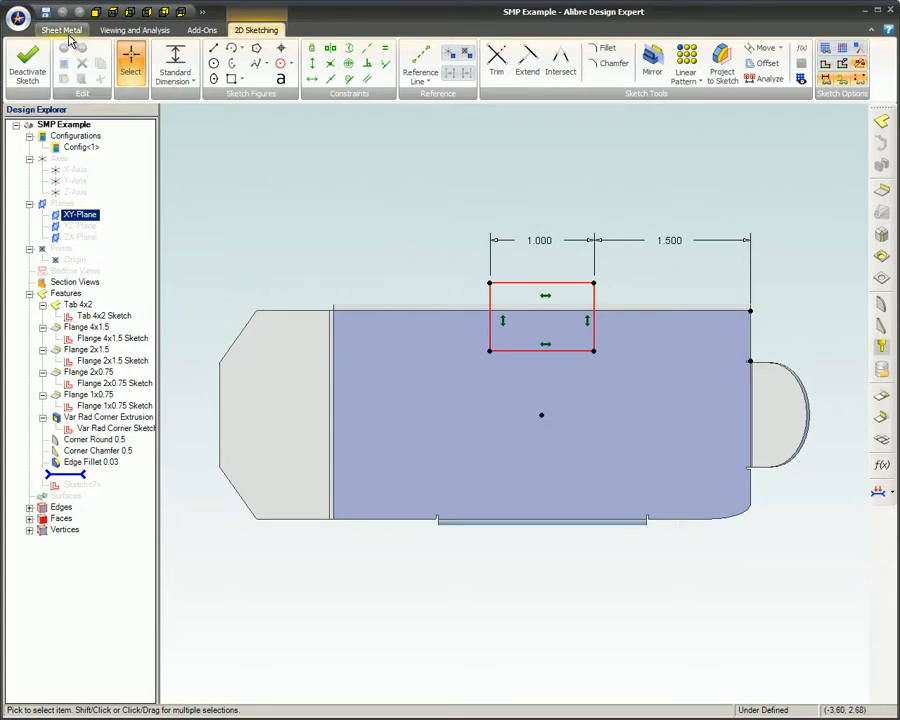
left_click(62, 30)
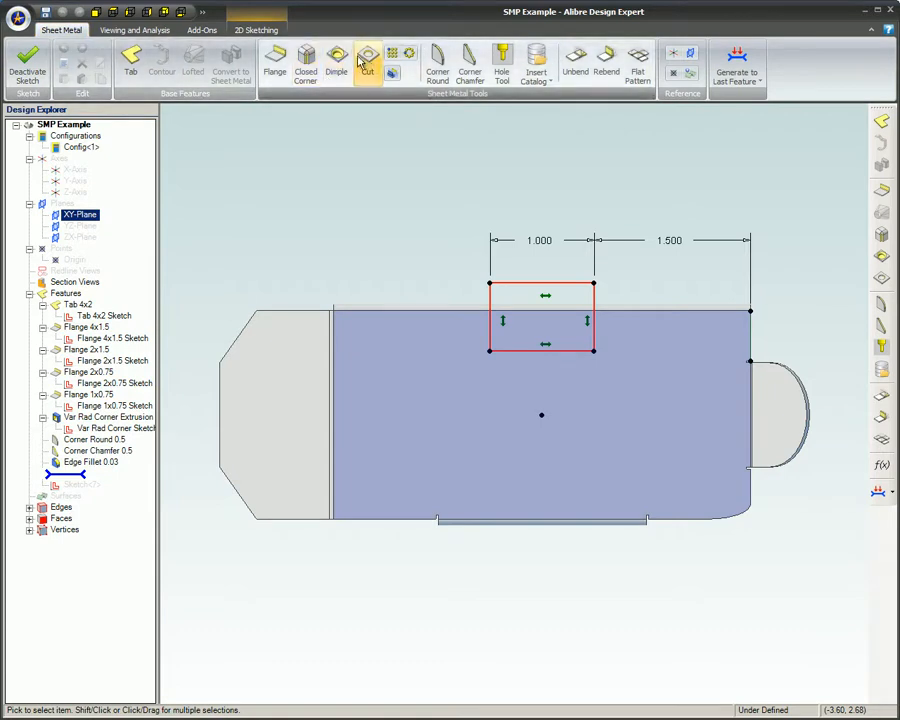
Preview the cut at To Depth values, then apply it as Through All.
left_click(368, 60)
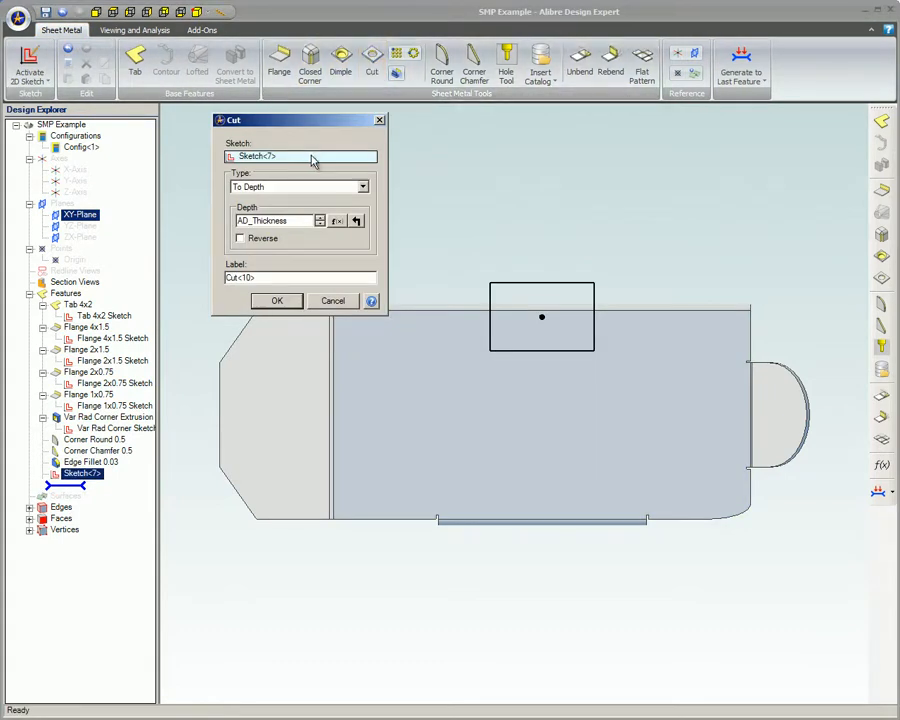
mouse_move(316, 160)
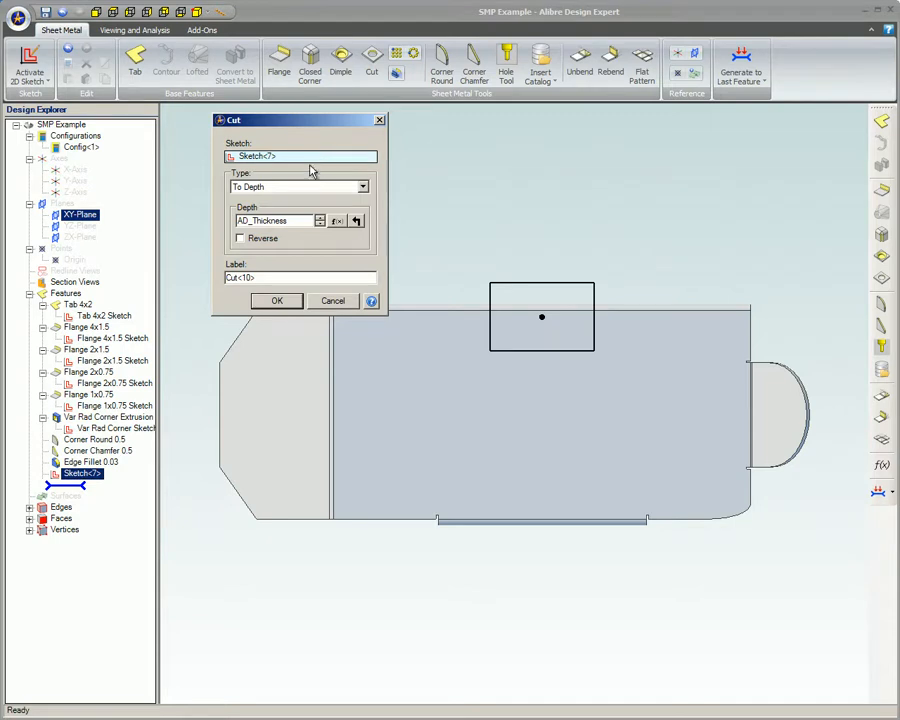
mouse_move(284, 198)
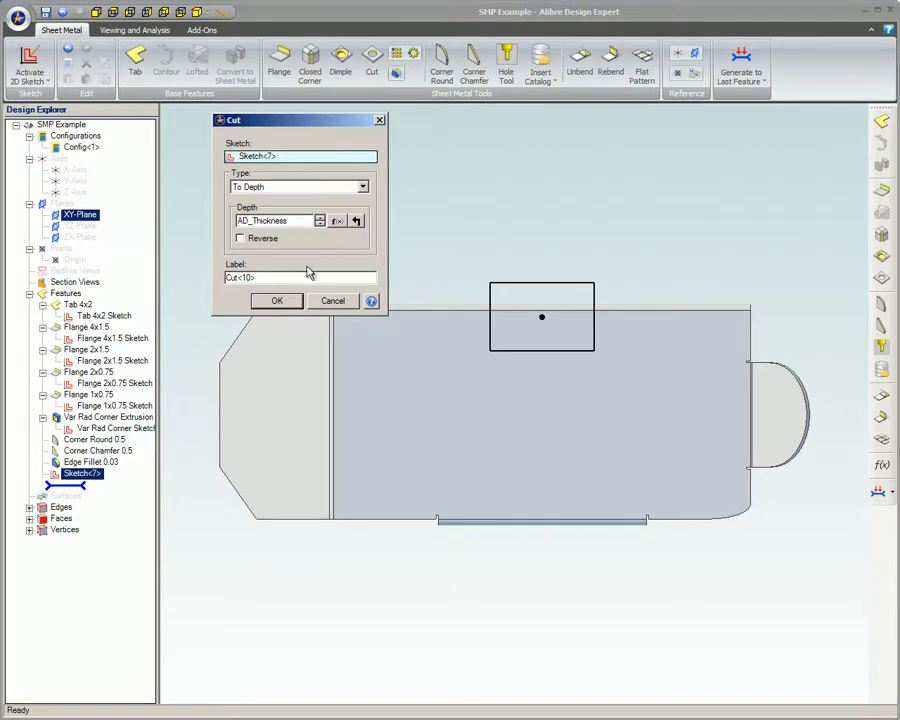
left_click(276, 300)
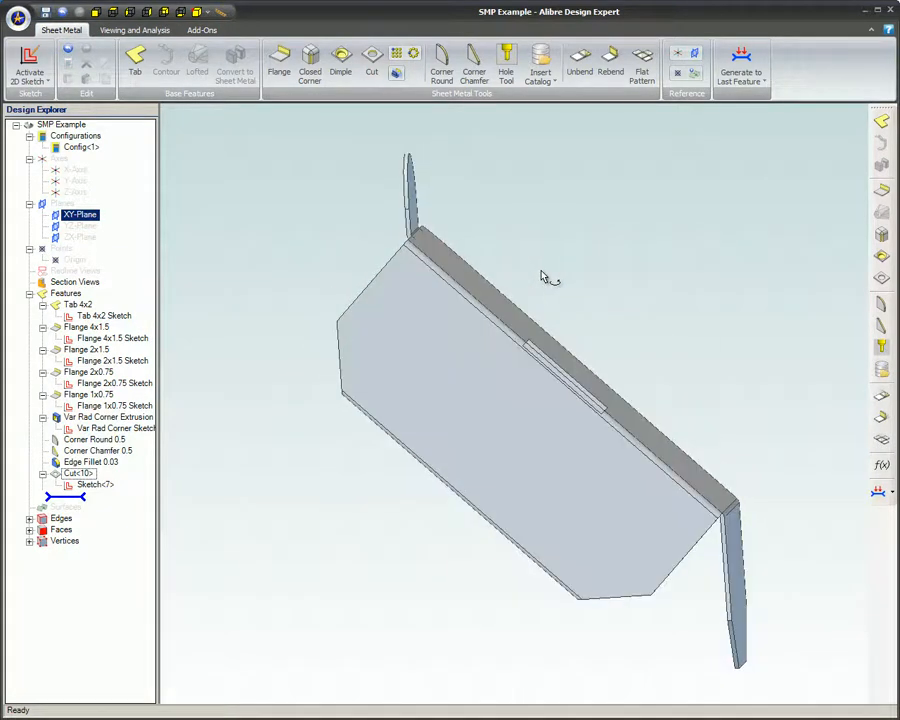
left_click(372, 62)
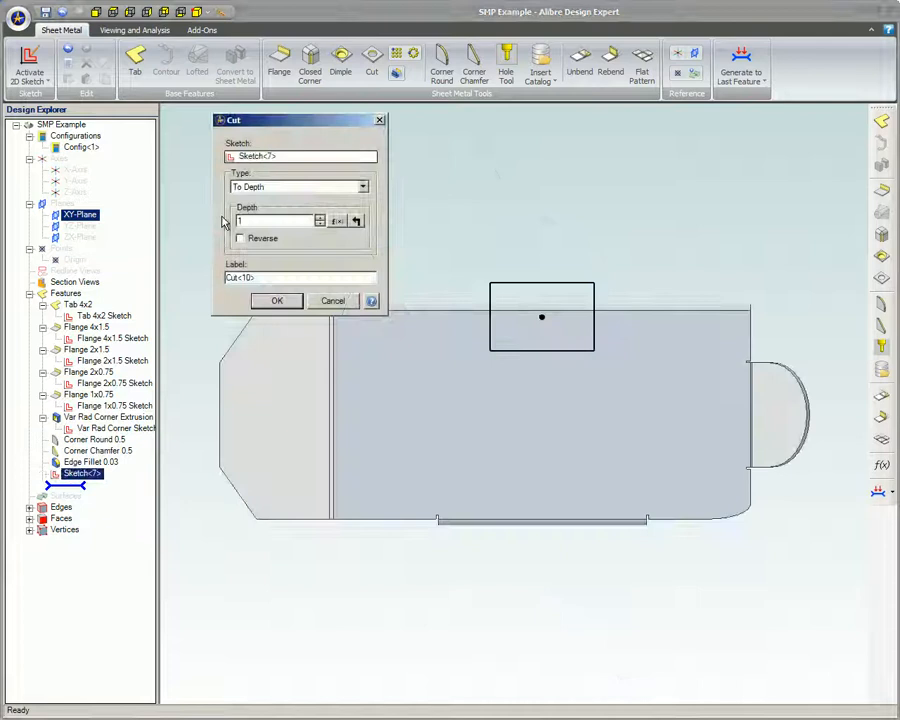
left_click(276, 300)
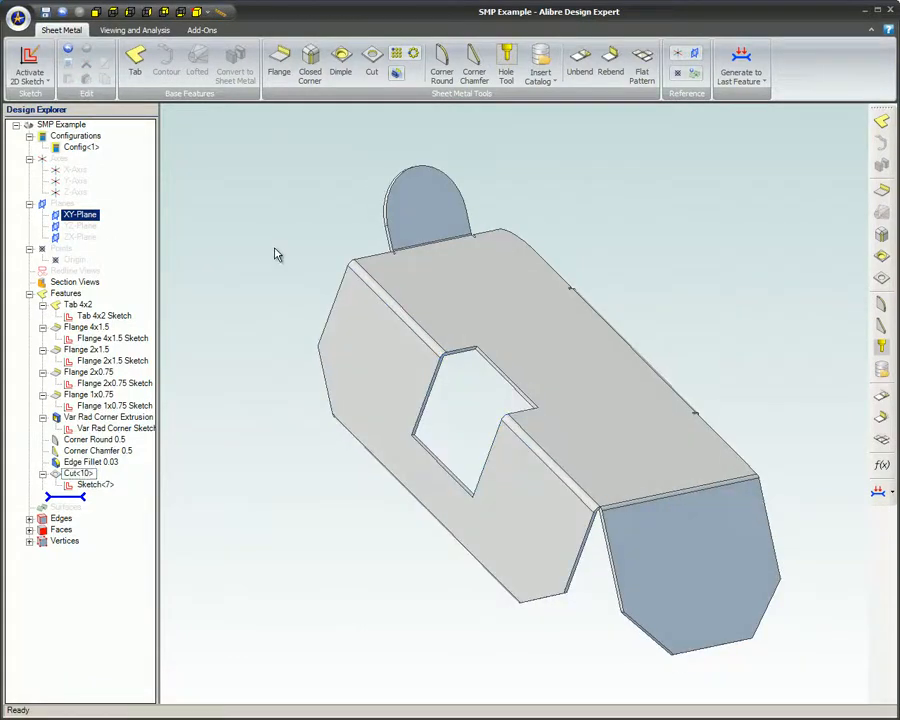
left_click(372, 60)
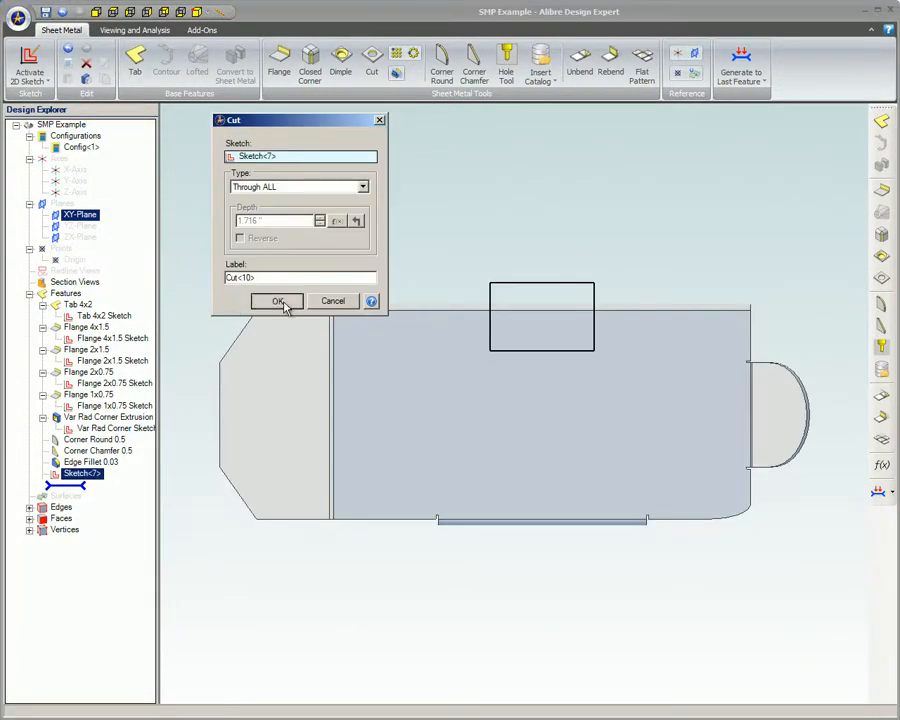
left_click(276, 300)
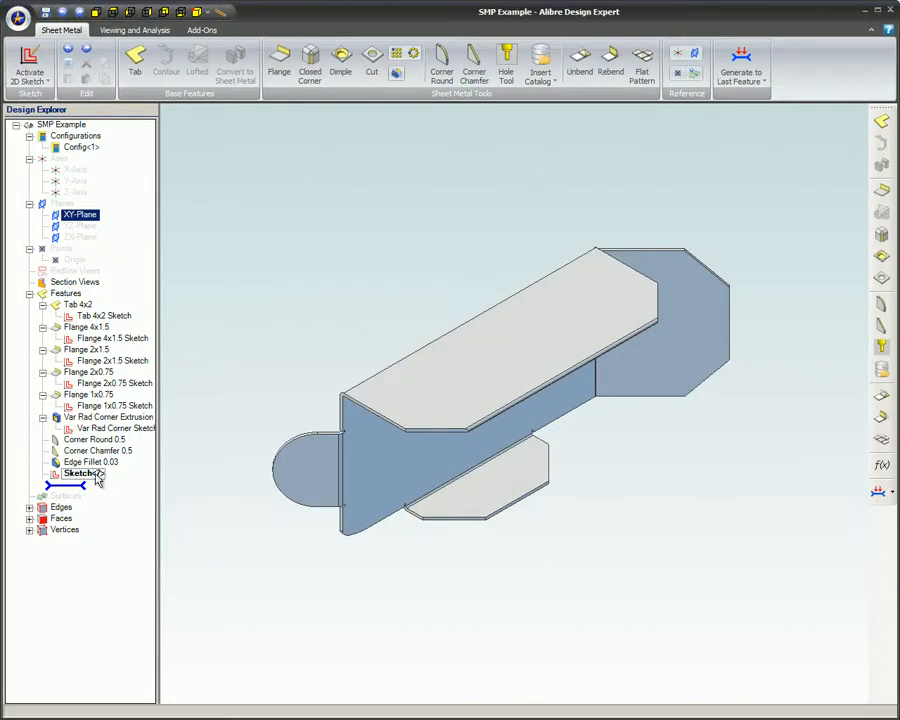
Edit the sketch to hold two symmetric rectangles and start a Cut from it.
right_click(80, 472)
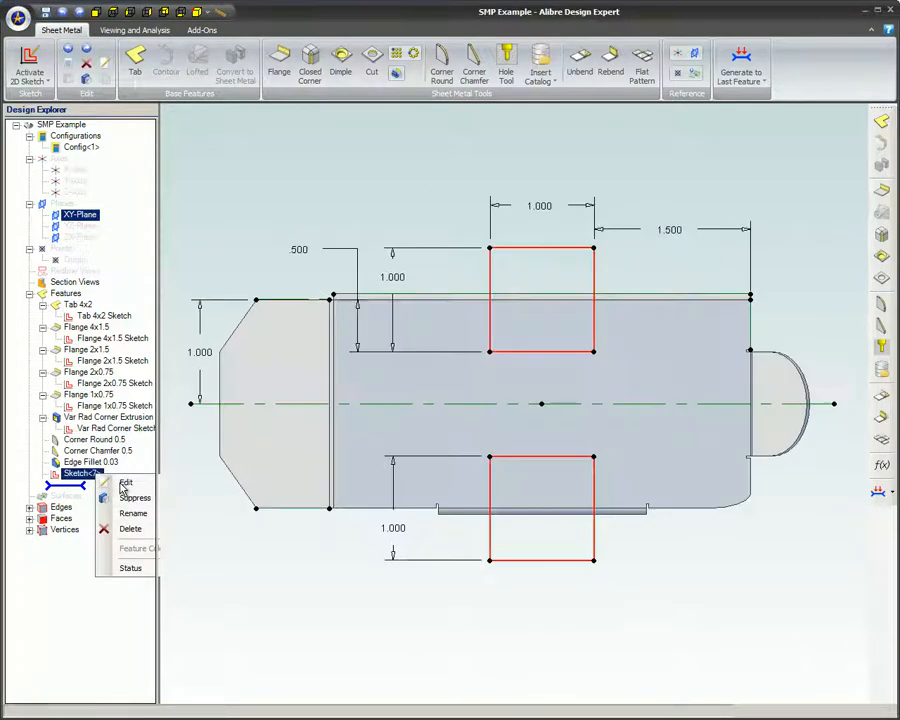
left_click(124, 482)
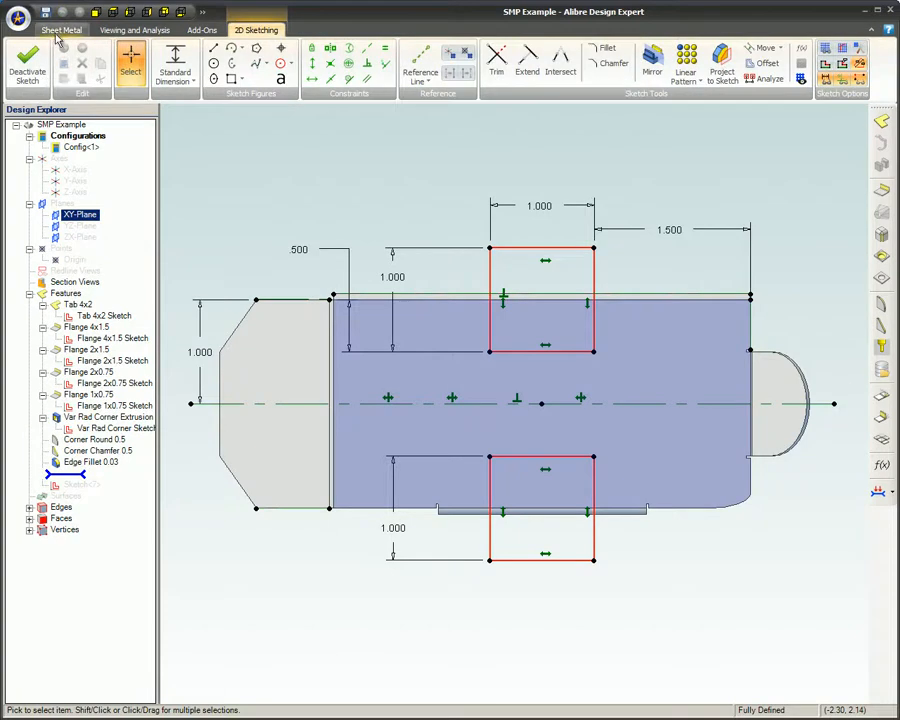
left_click(60, 30)
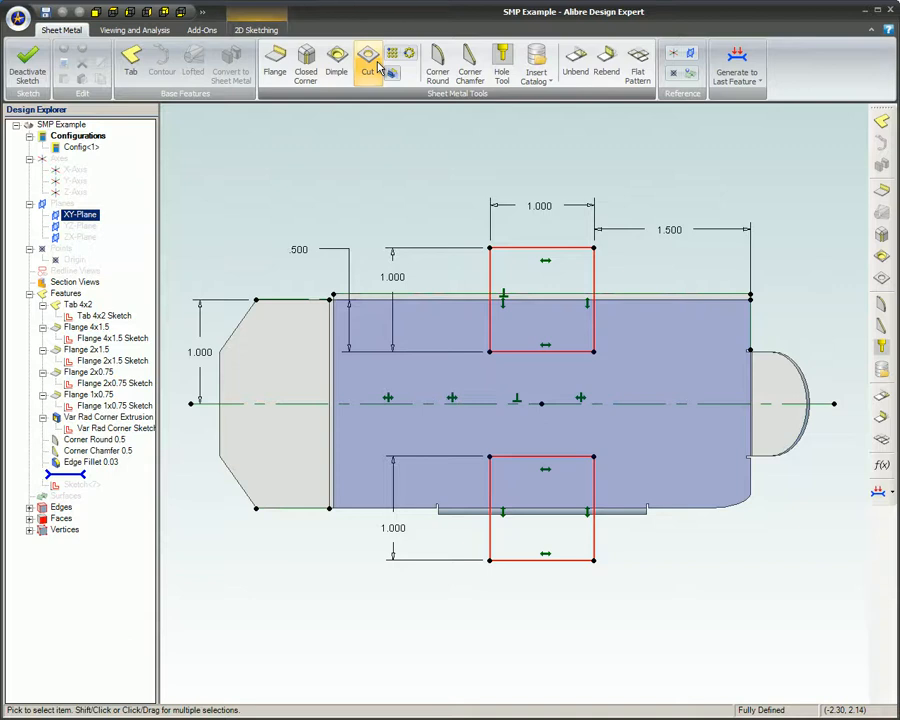
mouse_move(380, 68)
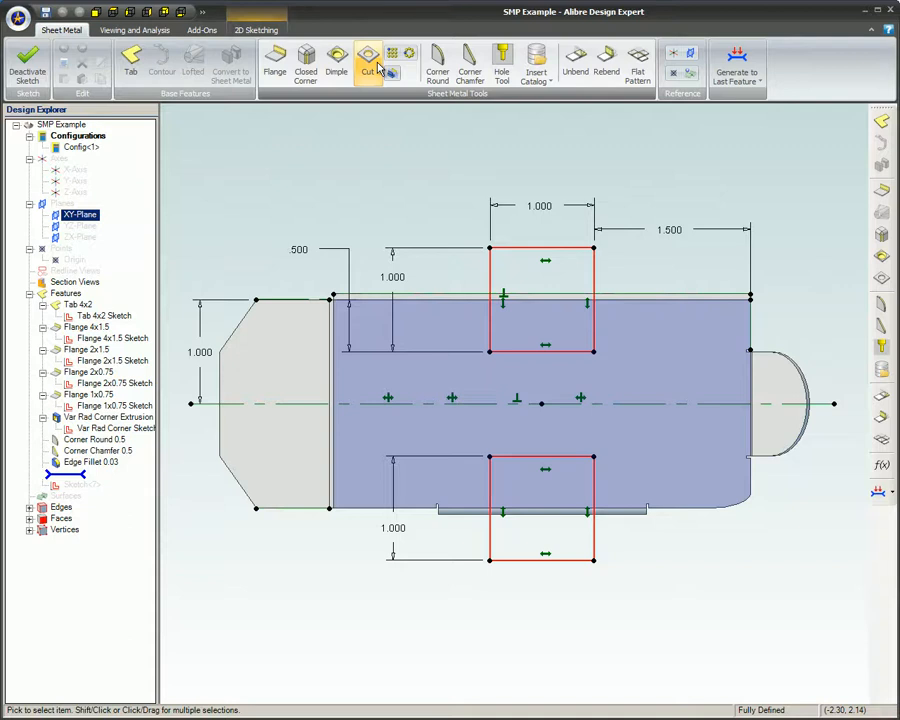
left_click(372, 56)
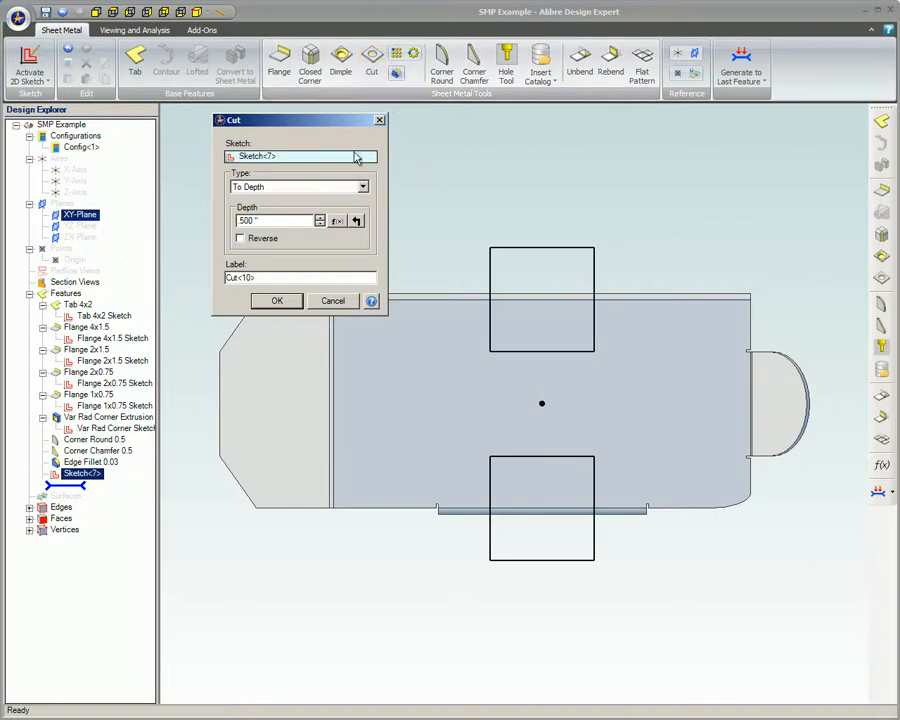
mouse_move(302, 196)
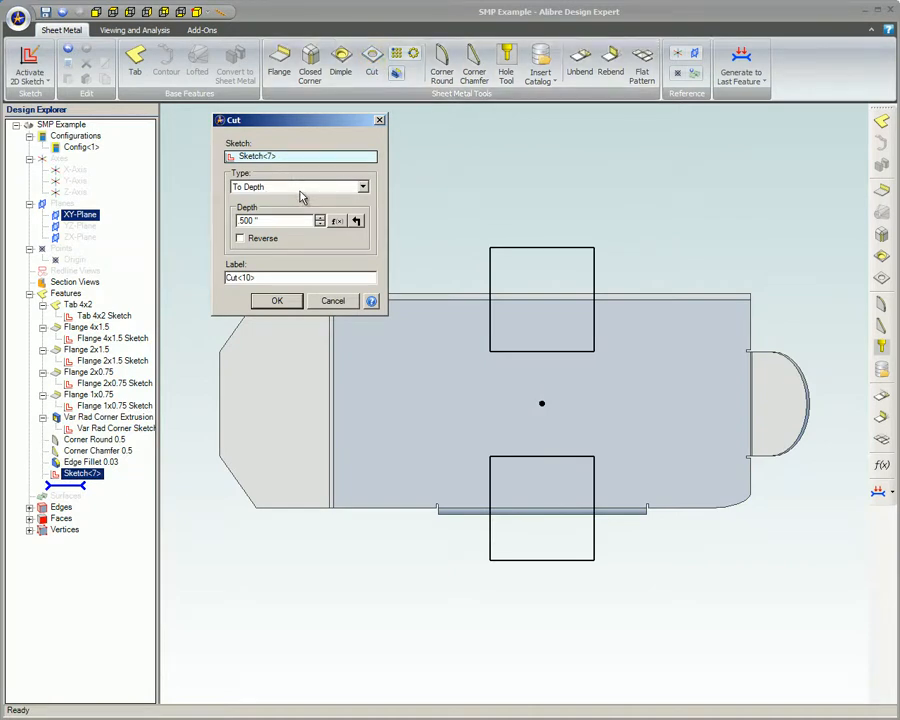
Apply the two-rectangle cut to notch both flanges and inspect the result.
left_click(276, 300)
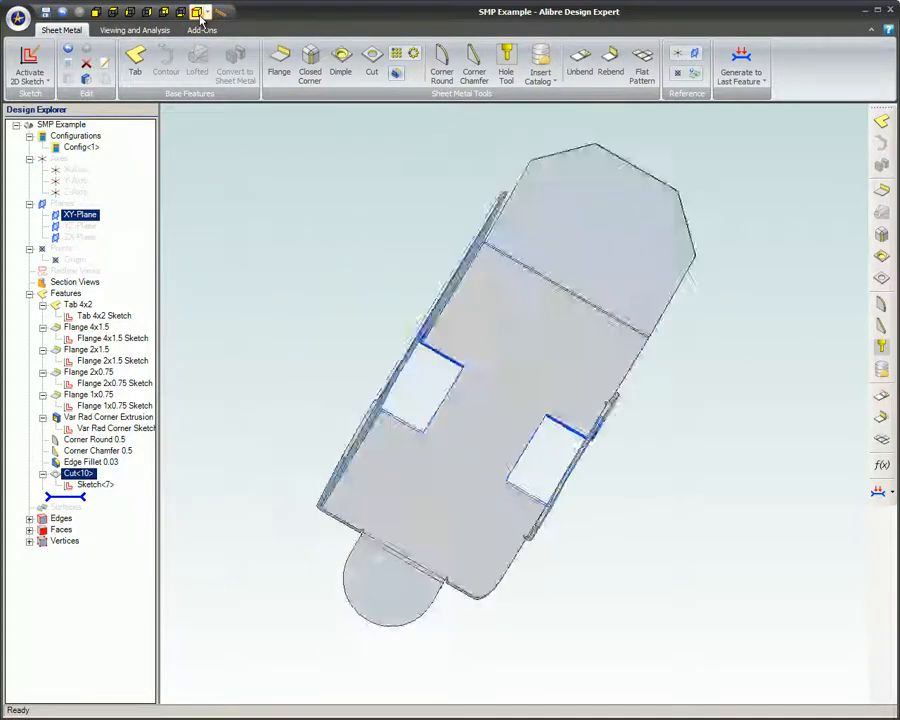
double_click(80, 472)
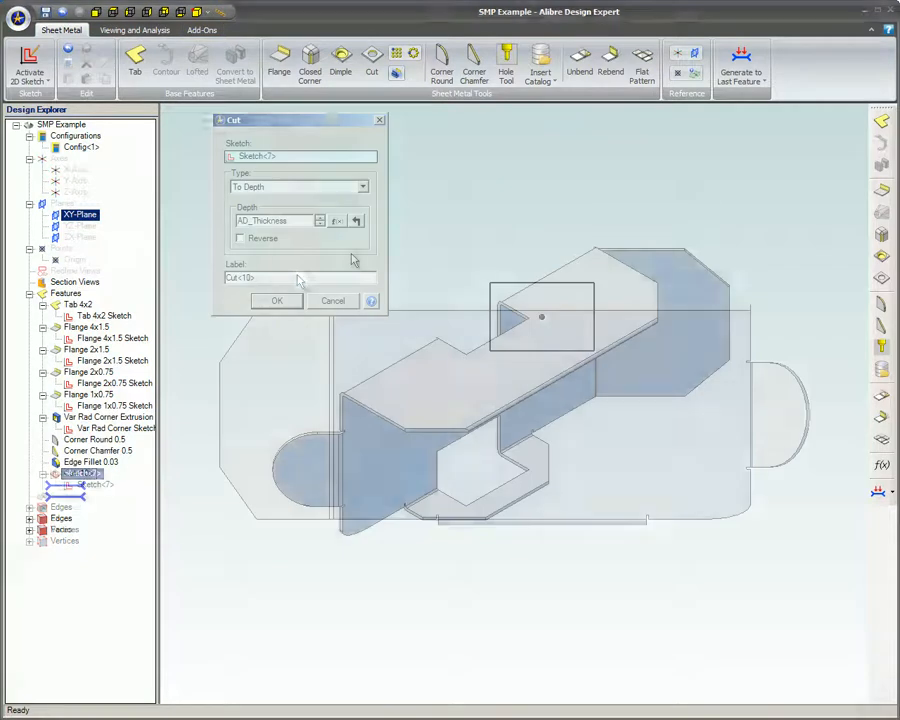
left_click(276, 300)
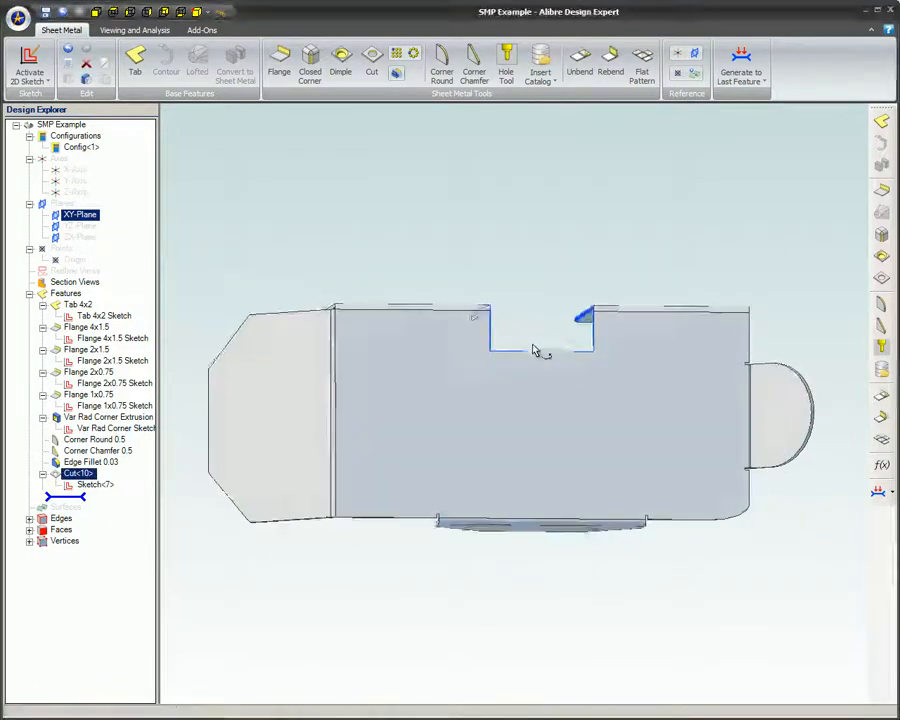
left_click_drag(536, 350, 600, 376)
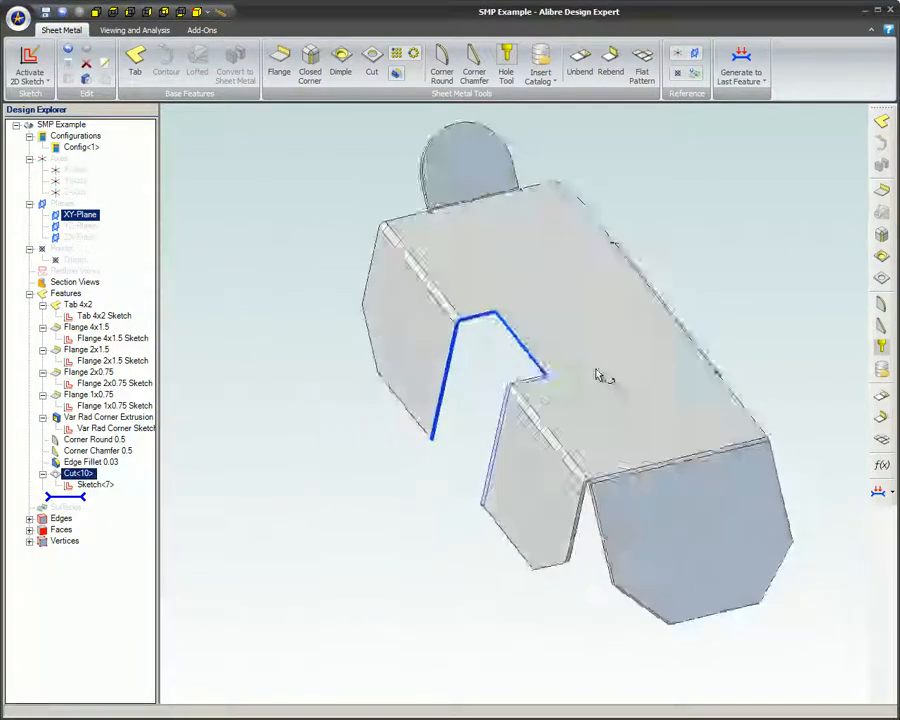